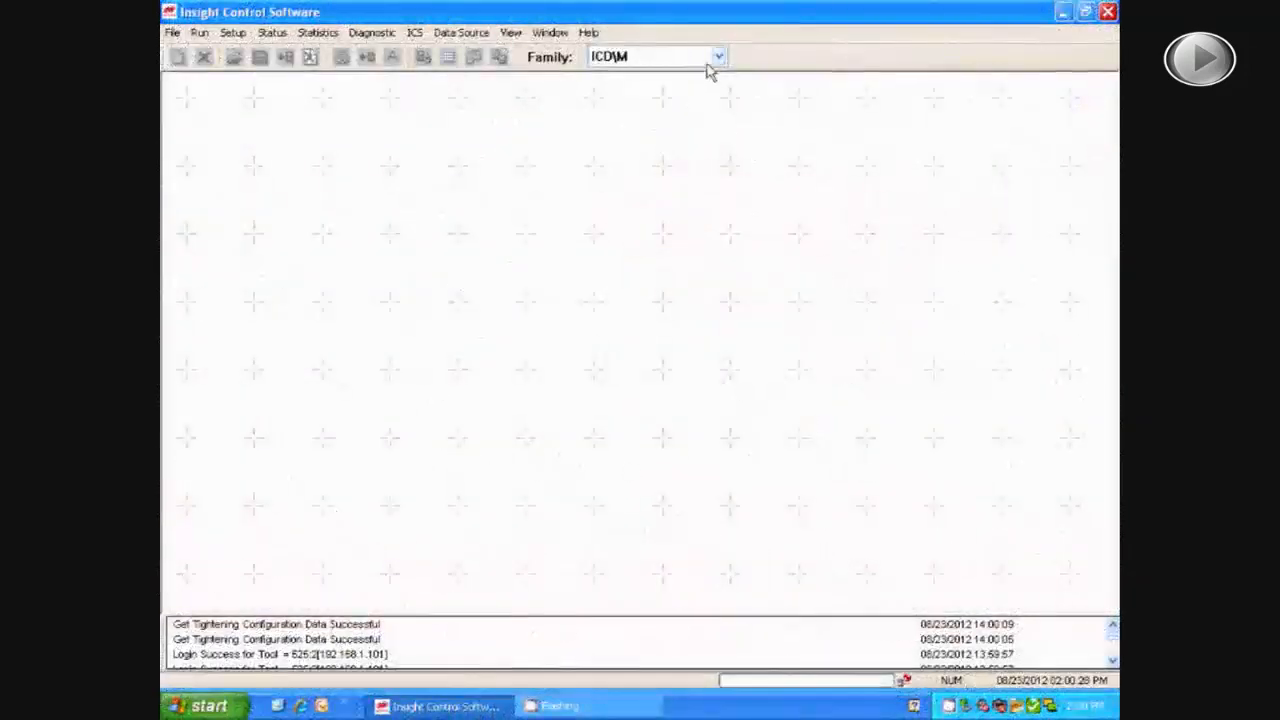
Change the Family selection to QX Series and bring up the Setup menu.
{"action": "left_click", "coordinate": [655, 56]}
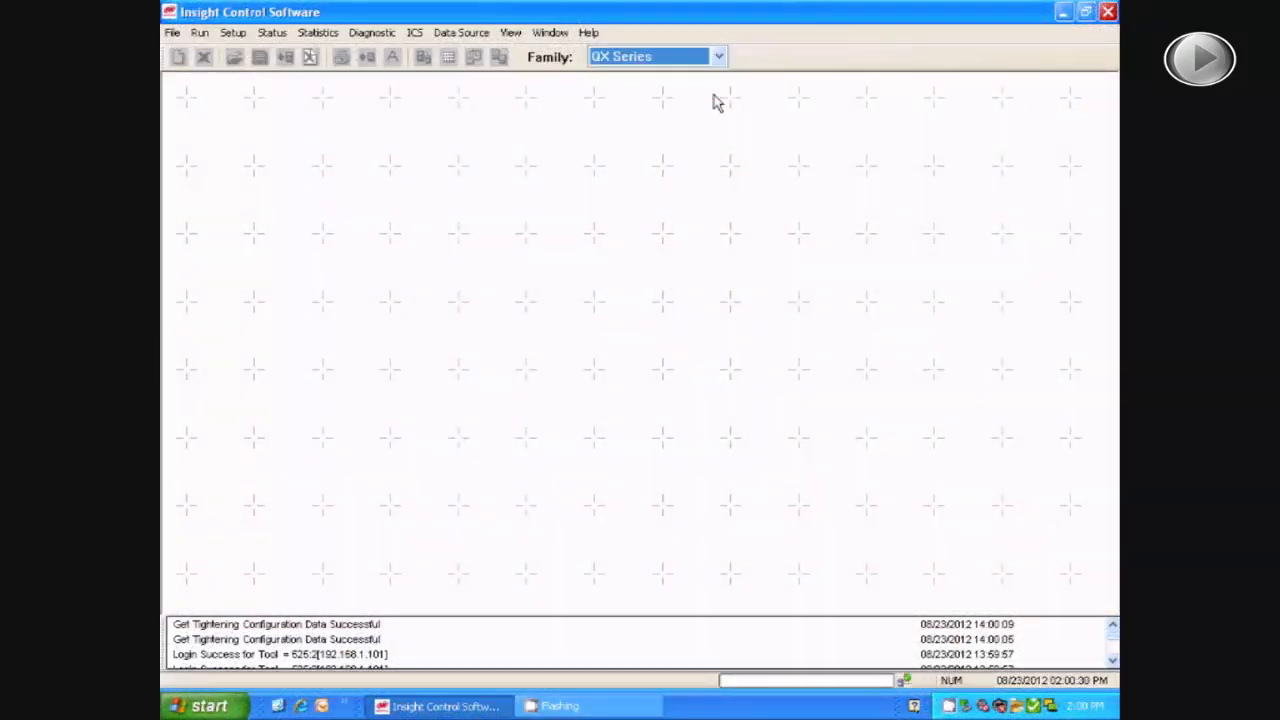
{"action": "left_click", "coordinate": [233, 32]}
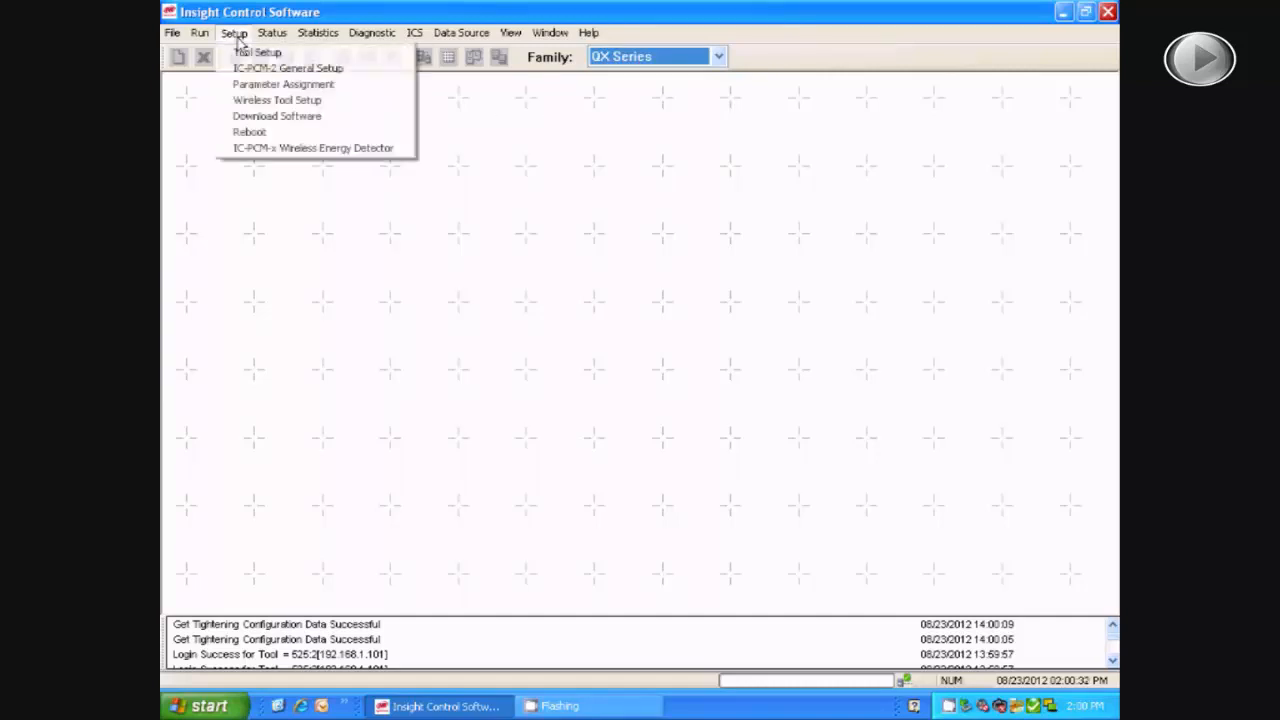
Load the IC-PCM-2 general setup for controller 192.168.1.101 and view inputs 2-I-1 to 2-I-8.
{"action": "left_click", "coordinate": [287, 68]}
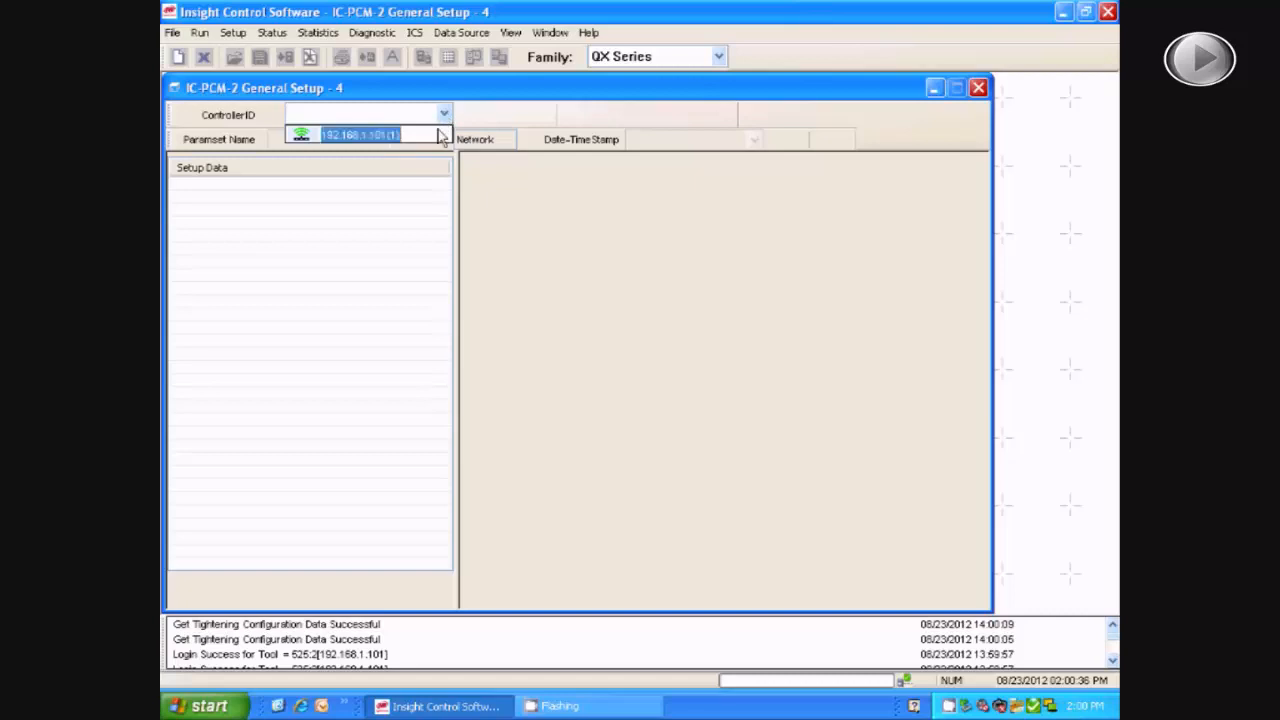
{"action": "left_click", "coordinate": [360, 134]}
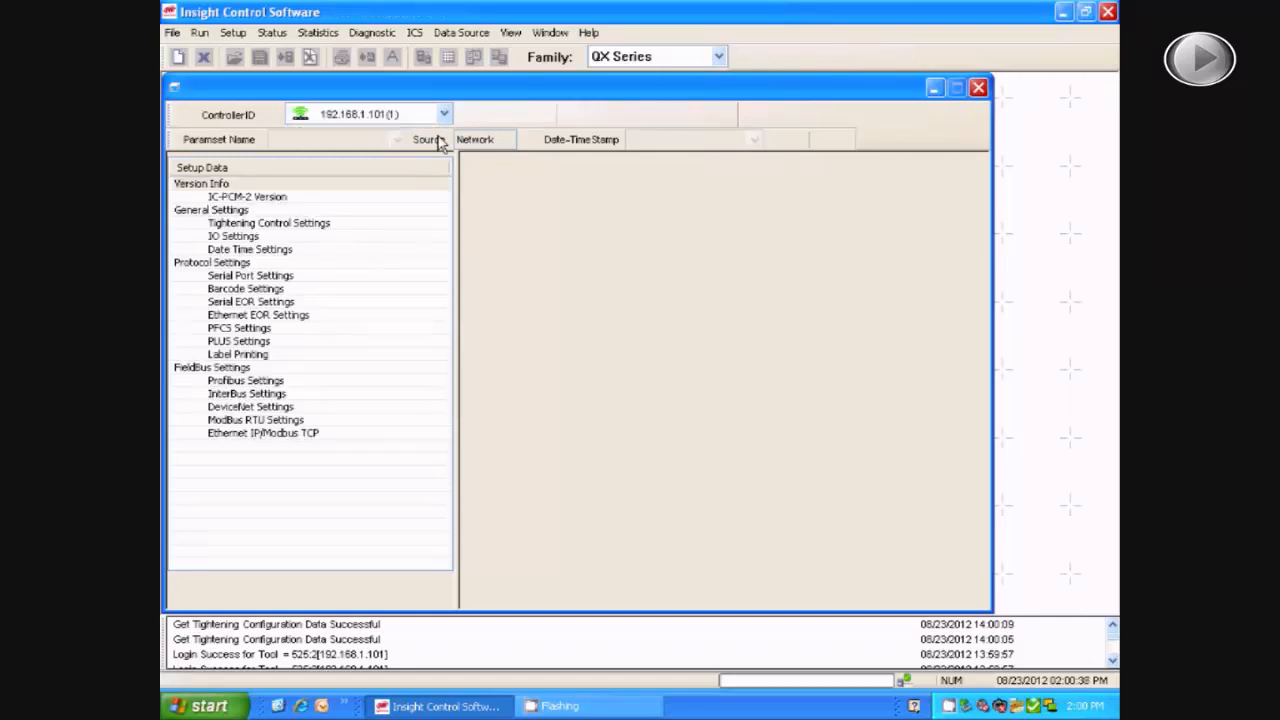
{"action": "left_click", "coordinate": [245, 380]}
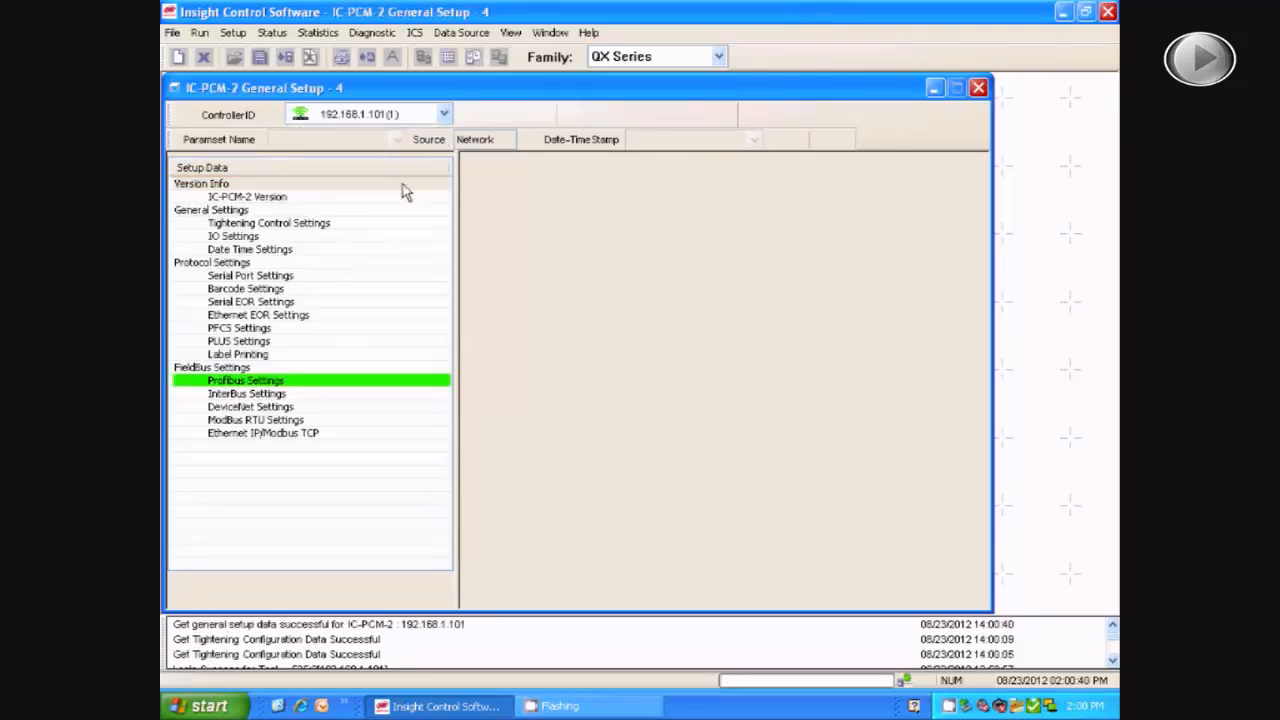
{"action": "left_click", "coordinate": [232, 236]}
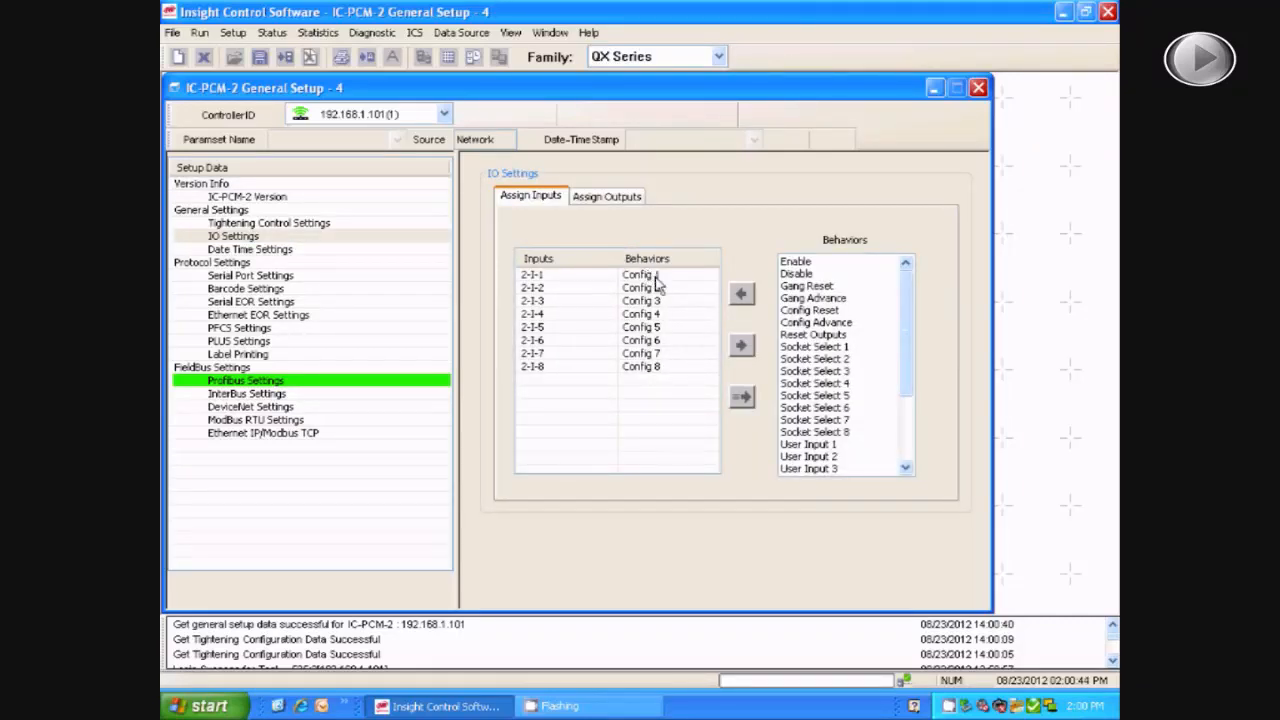
{"action": "left_click", "coordinate": [617, 366]}
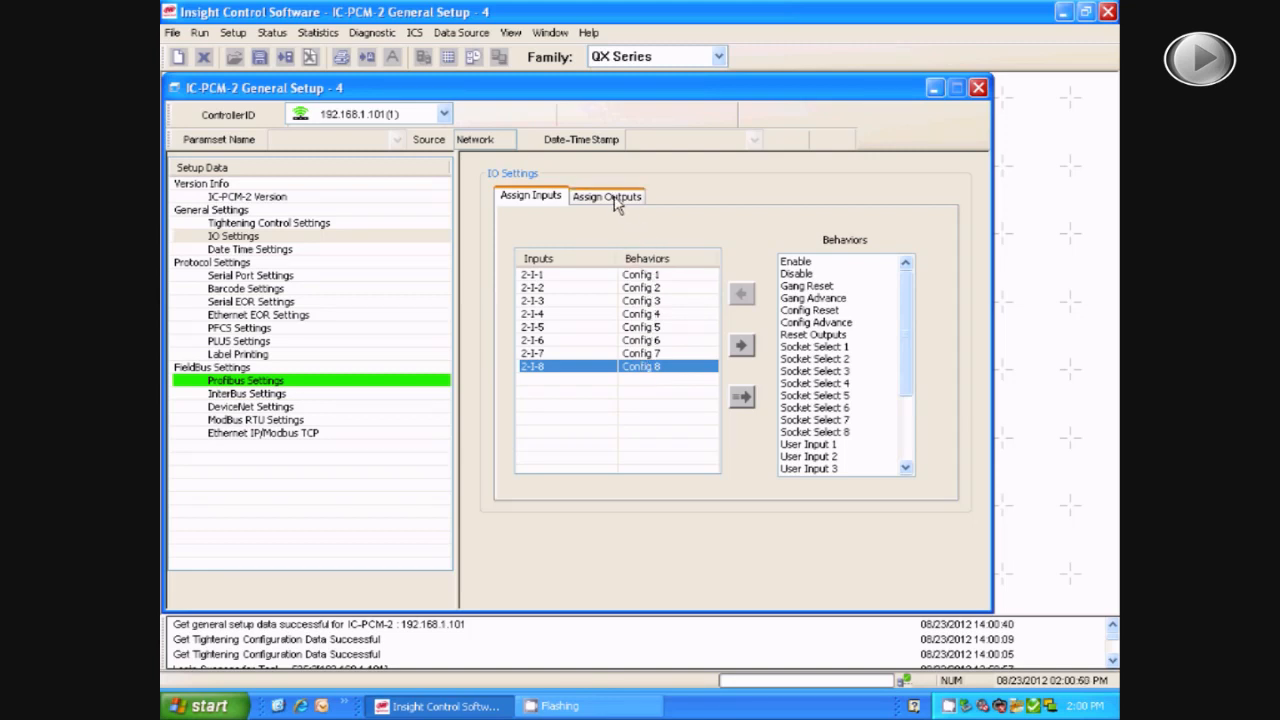
Review outputs 1-O-1 to 1-O-8 as Config 1–8, then close the general setup window.
{"action": "left_click", "coordinate": [607, 195]}
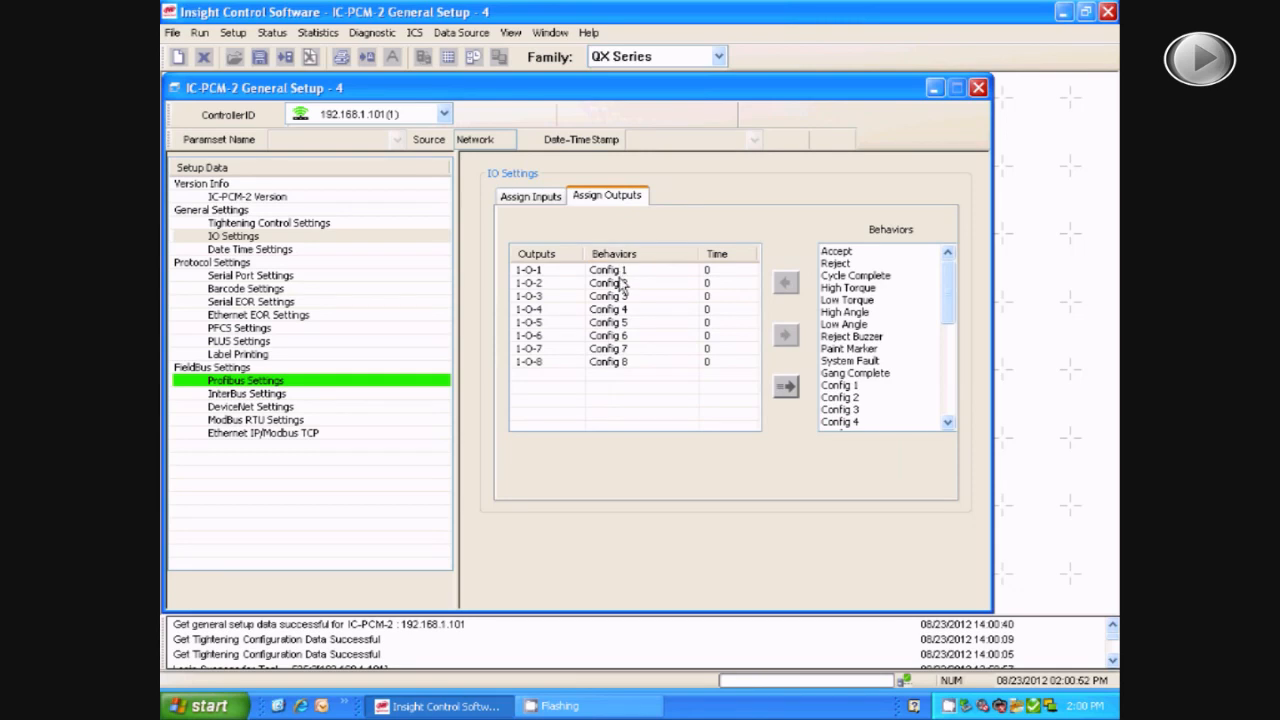
{"action": "left_click", "coordinate": [607, 361]}
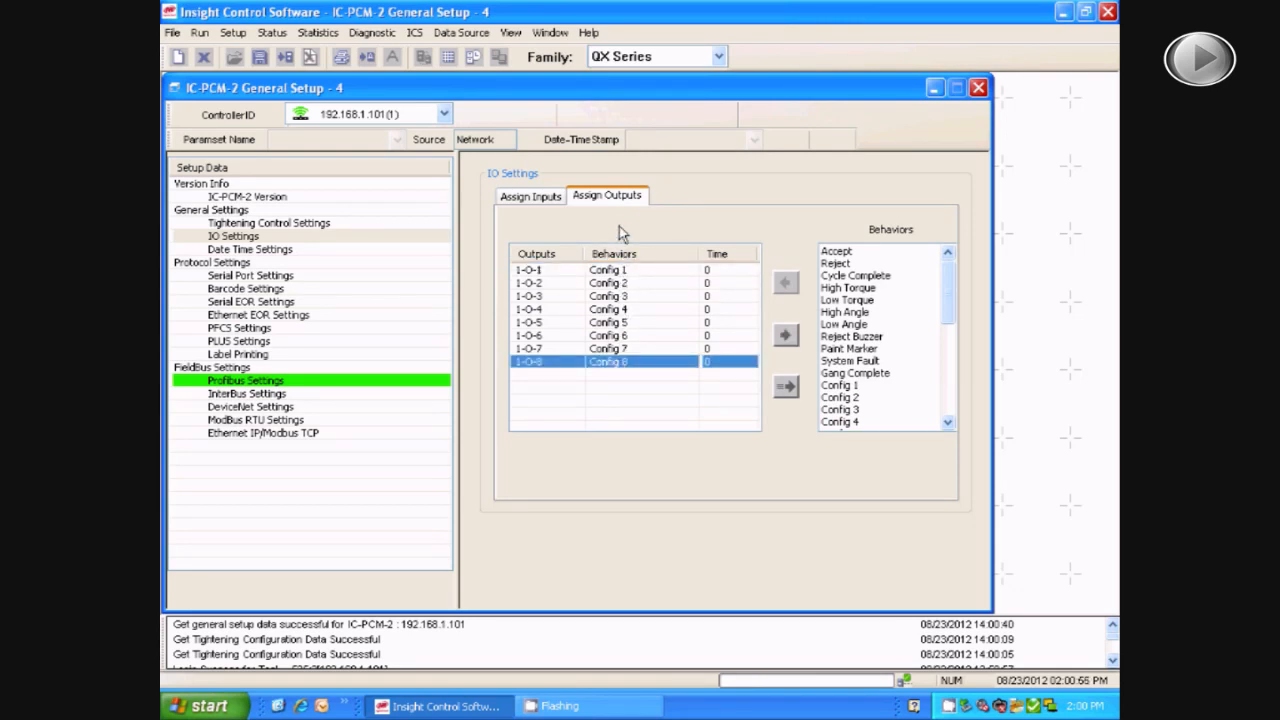
{"action": "mouse_move", "coordinate": [900, 138]}
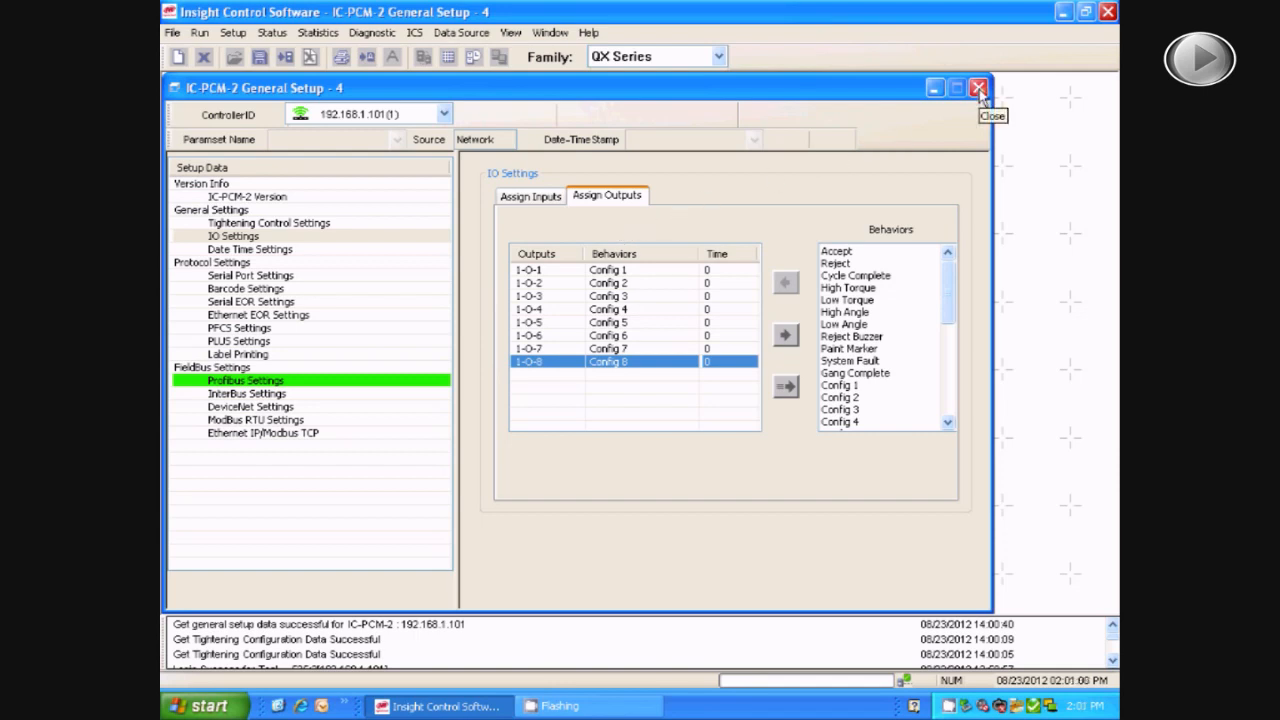
{"action": "left_click", "coordinate": [977, 88]}
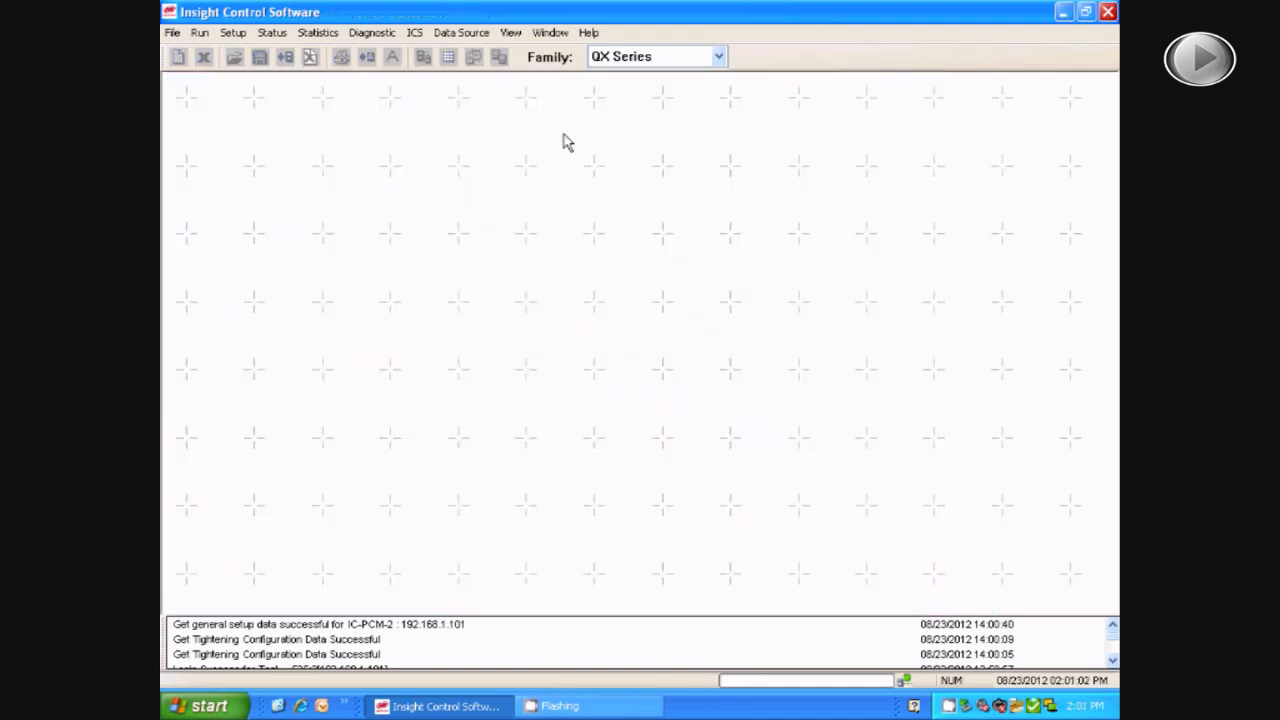
Load Config 1 in QX Tool Setup for tool 525:2 and choose its socket selection number.
{"action": "left_click", "coordinate": [232, 32]}
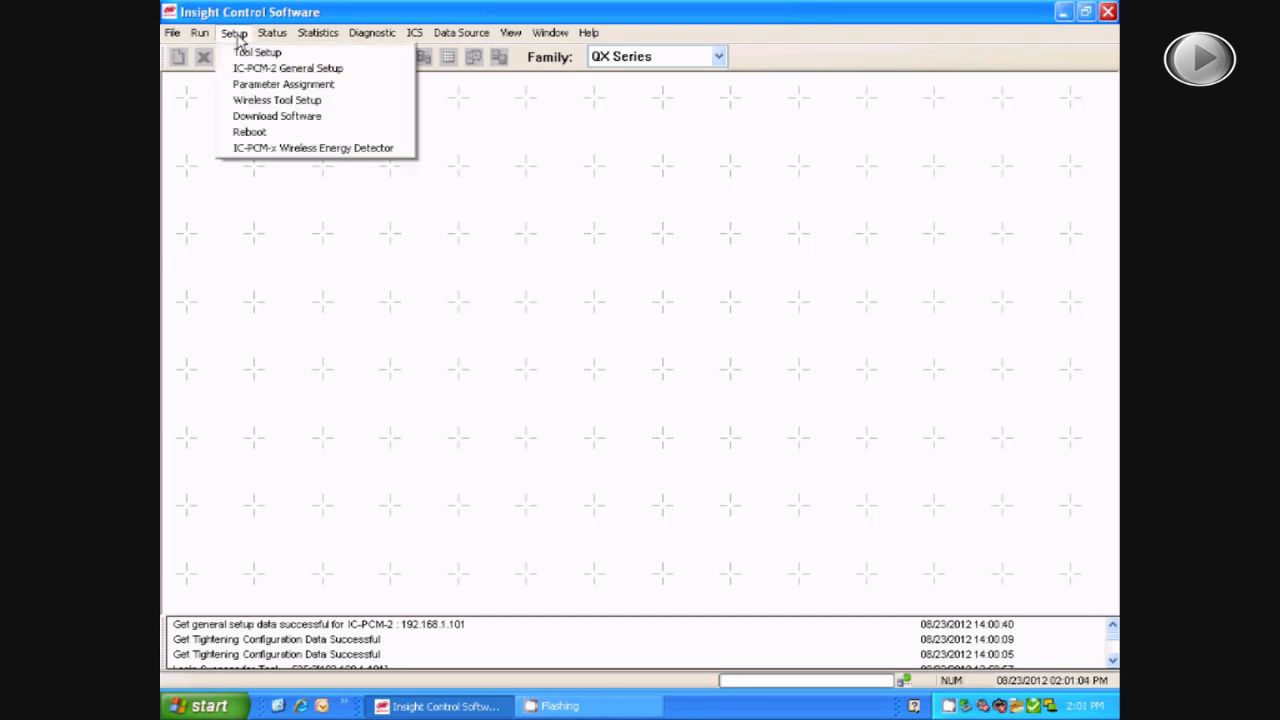
{"action": "left_click", "coordinate": [258, 52]}
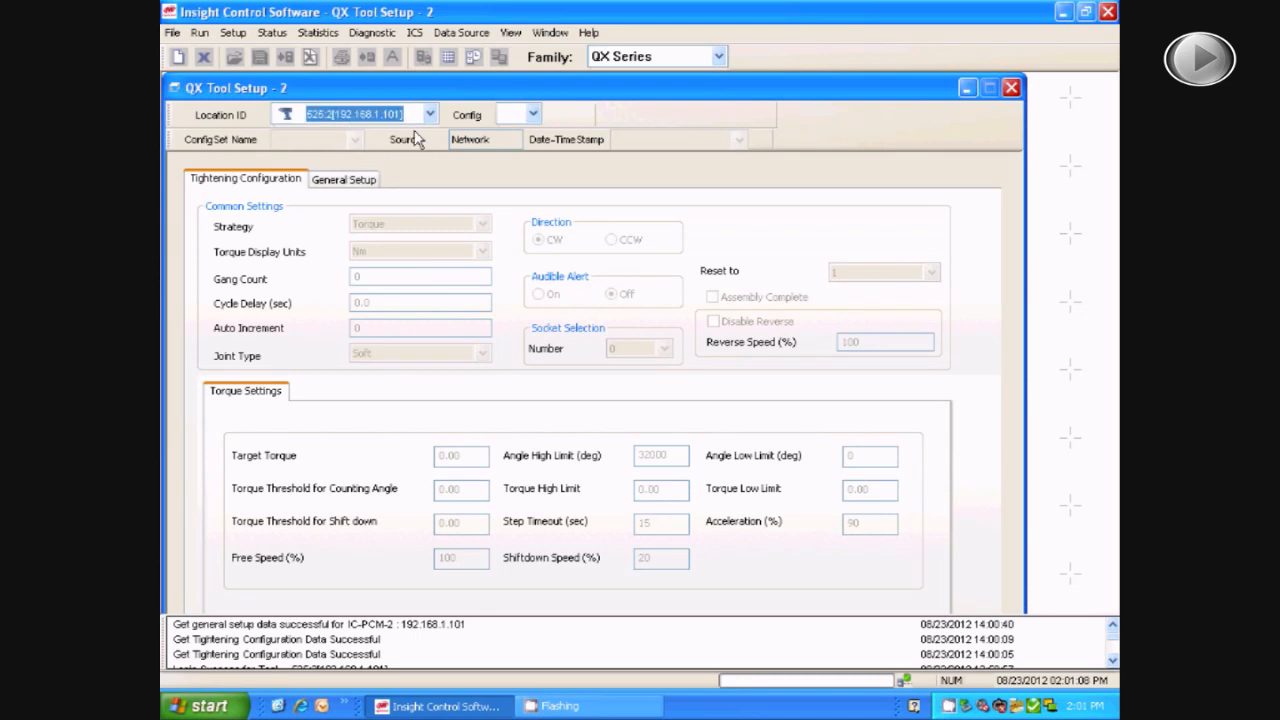
{"action": "left_click", "coordinate": [533, 113]}
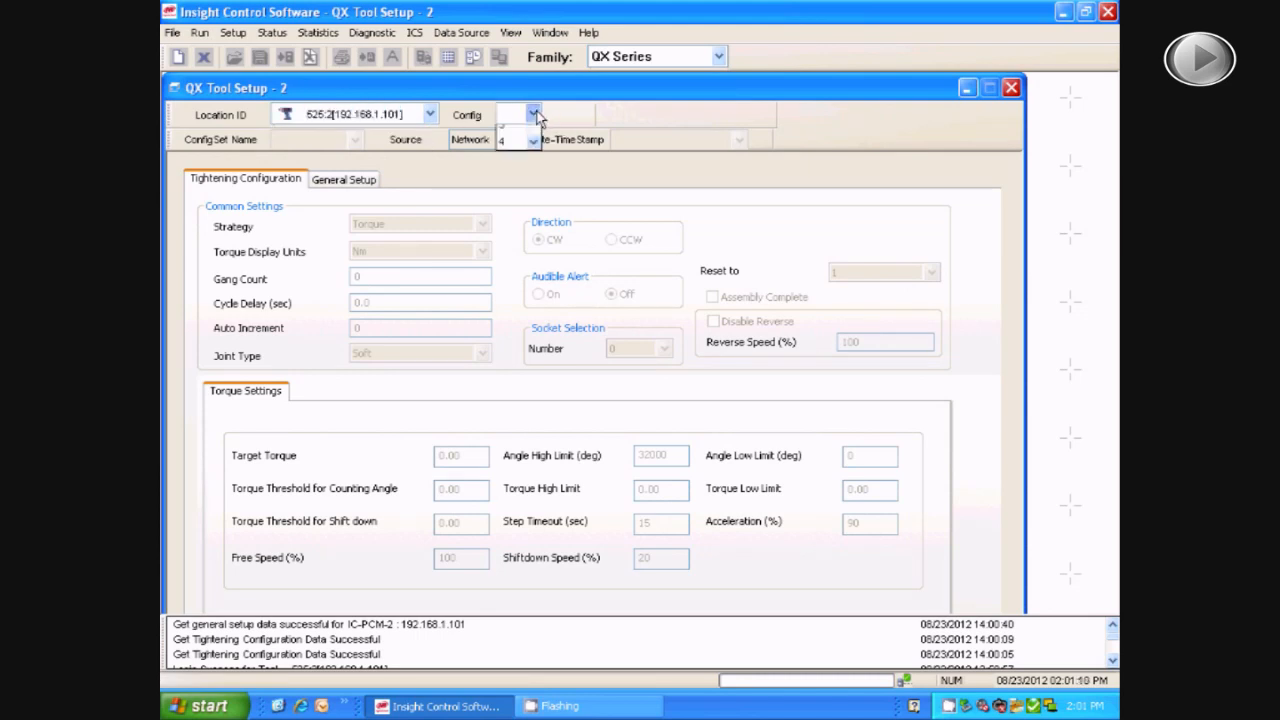
{"action": "left_click", "coordinate": [532, 114]}
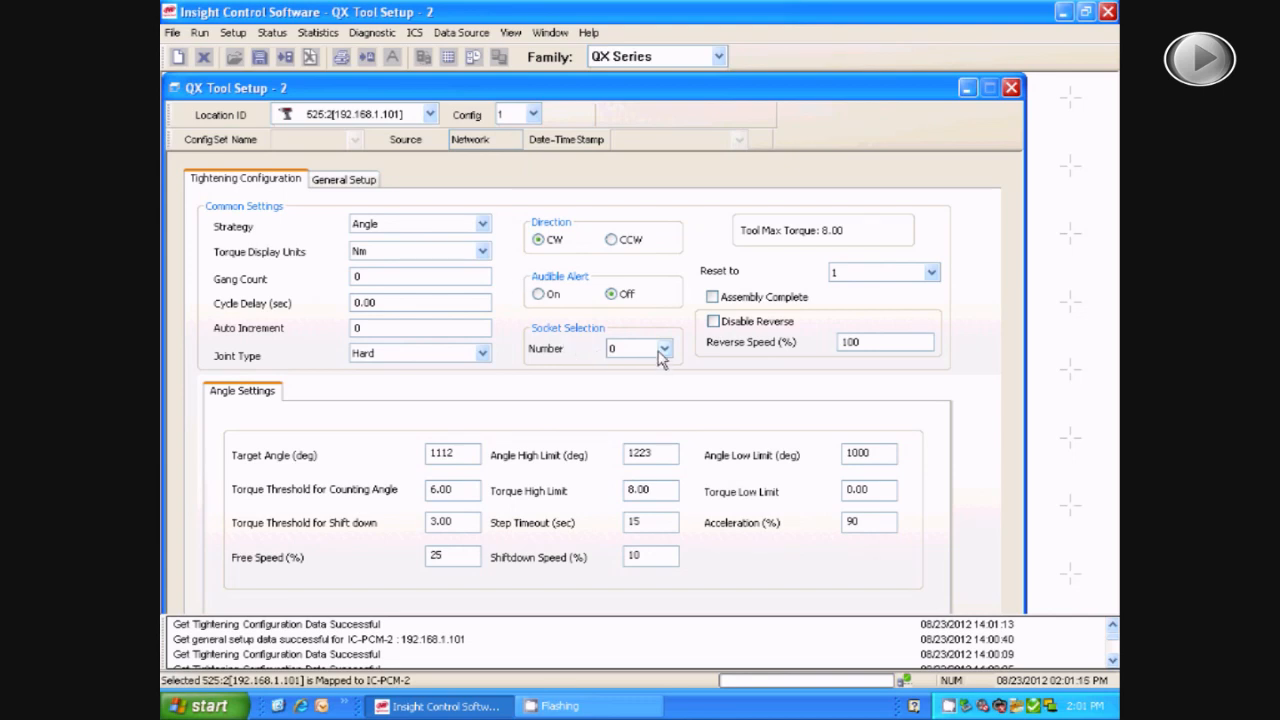
{"action": "left_click", "coordinate": [665, 348]}
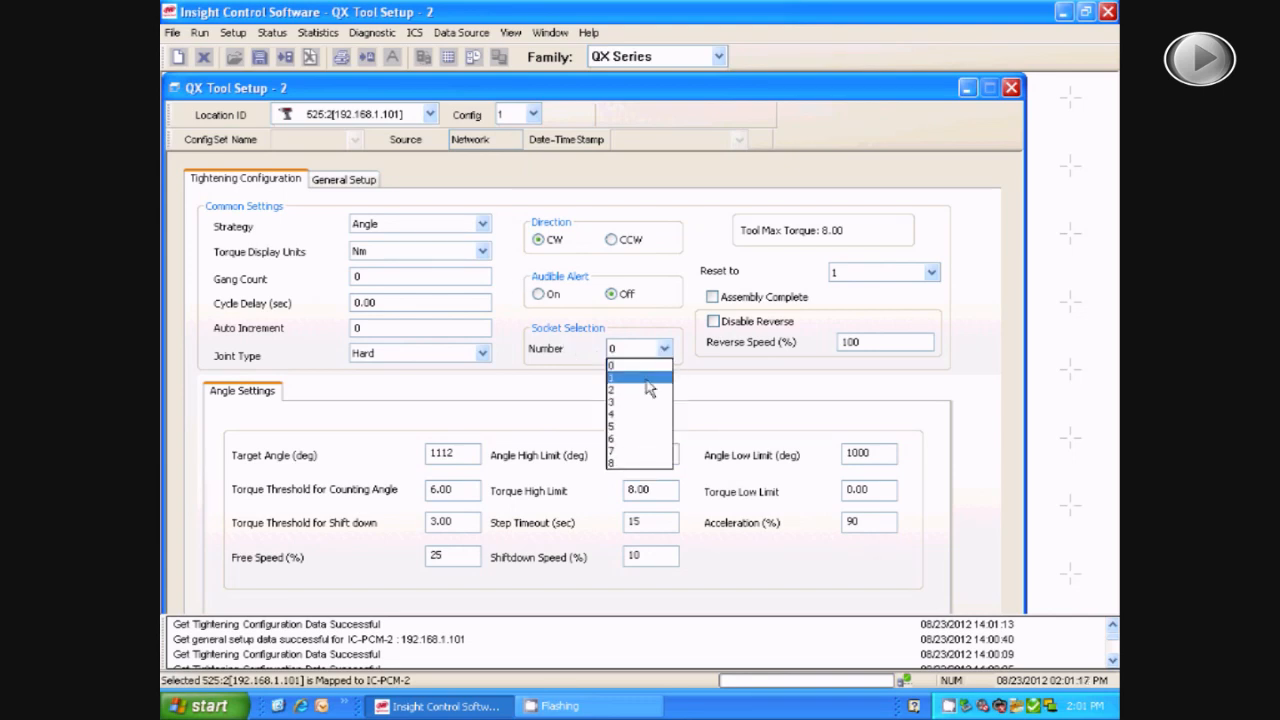
{"action": "mouse_move", "coordinate": [630, 428]}
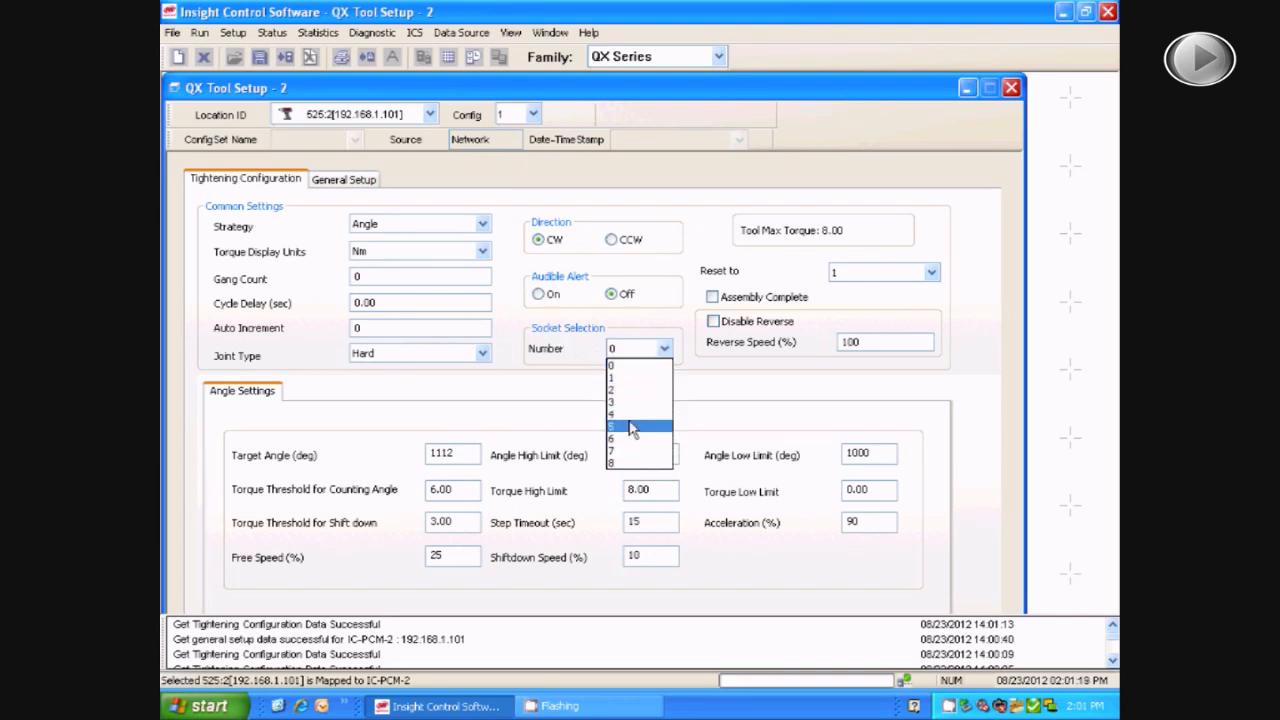
{"action": "left_click", "coordinate": [630, 413]}
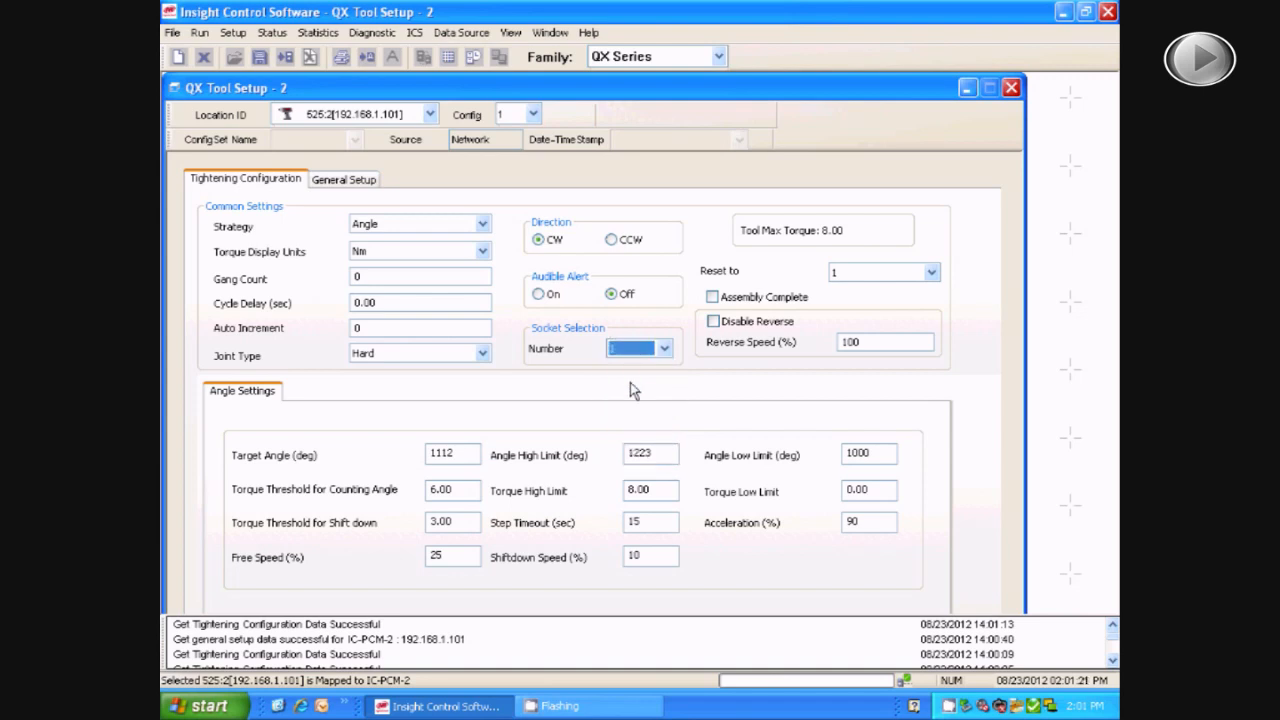